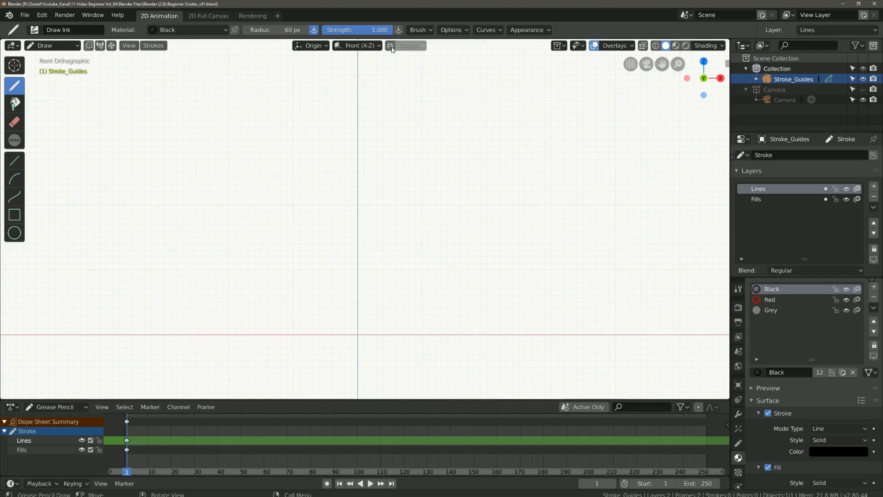
- Enable stroke guides, sketch a test circle around the origin and undo it
click(389, 46)
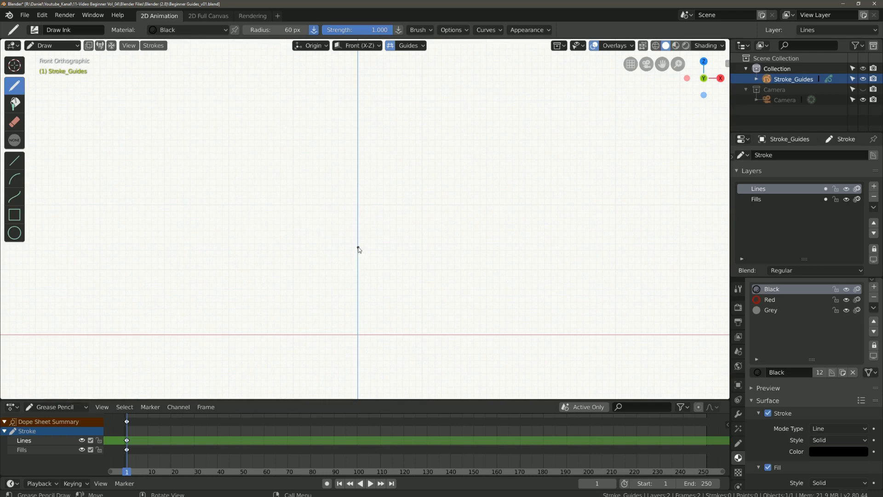
drag(358, 248, 292, 388)
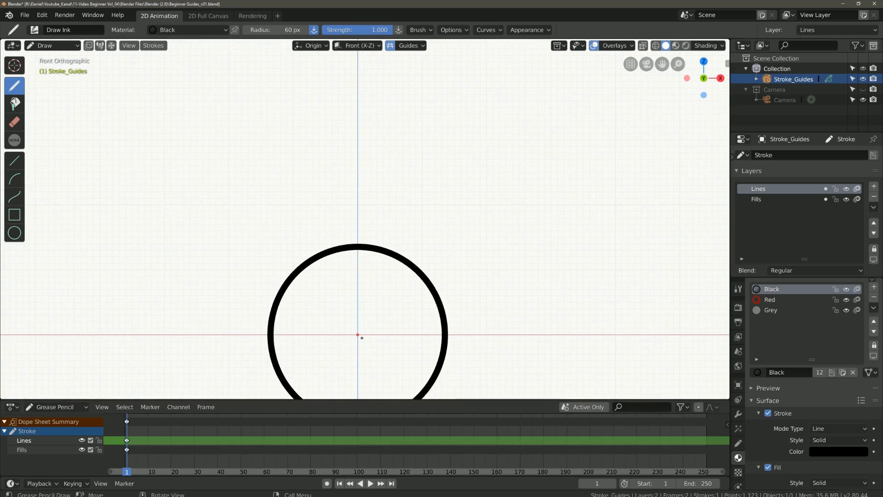
key(ctrl)
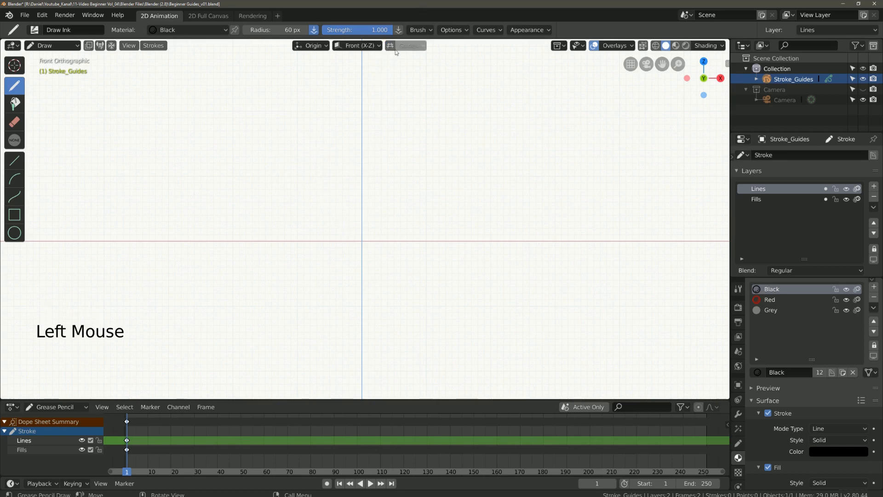
- Relocate the 3D cursor to the upper left of the canvas with the Cursor tool
click(614, 45)
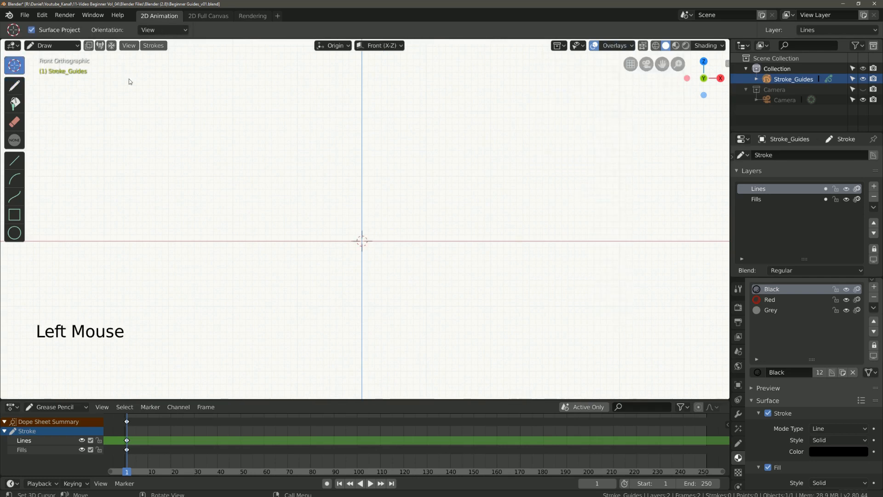
click(214, 154)
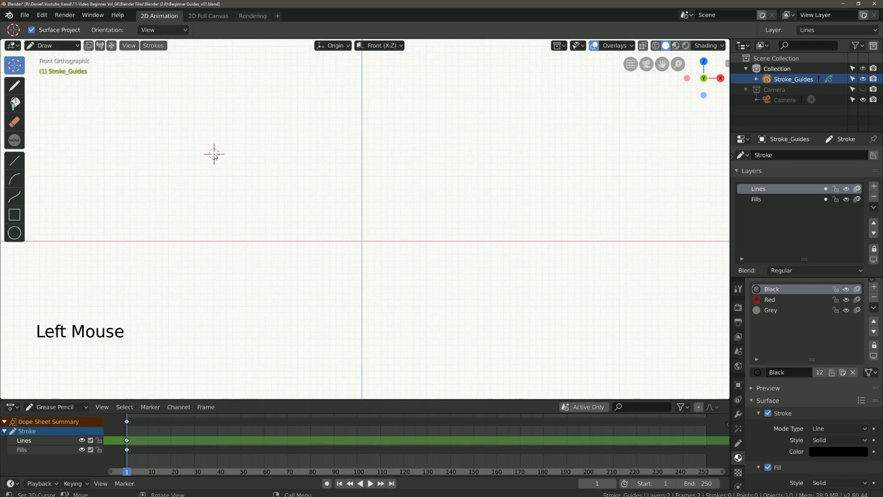
mouse_move(74, 52)
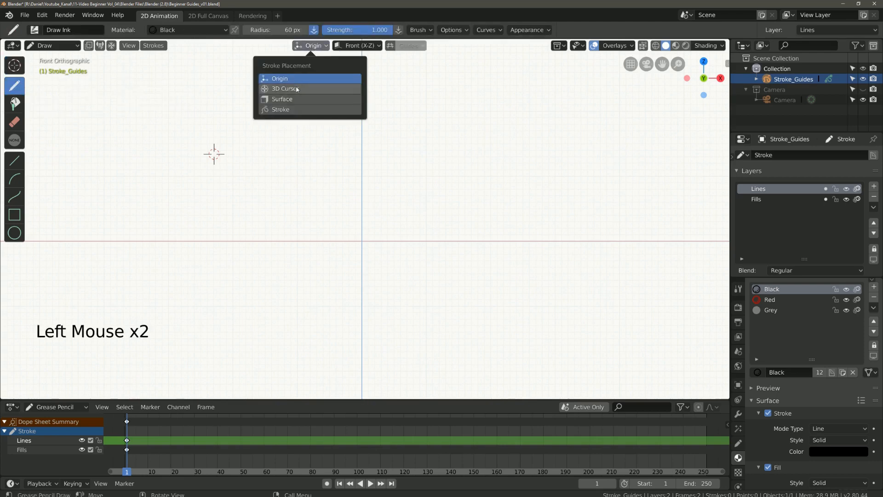
- Place strokes at the 3D Cursor with guides on and draw a circle around it
click(284, 89)
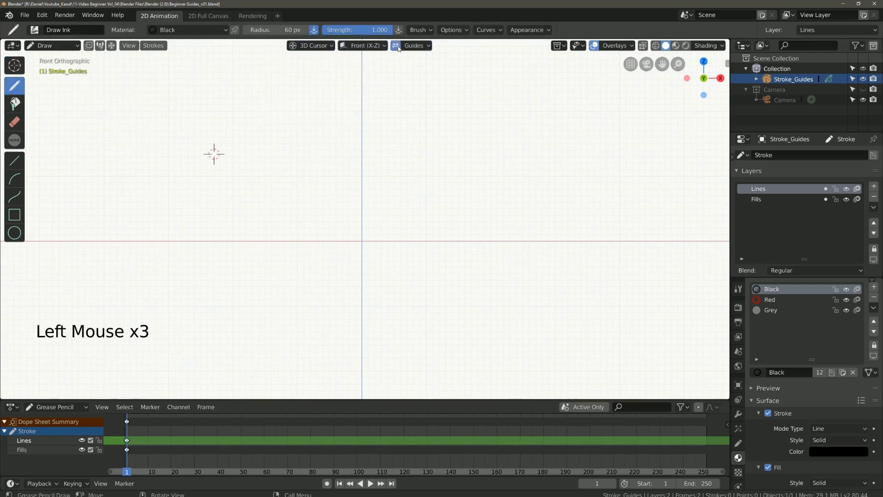
click(228, 148)
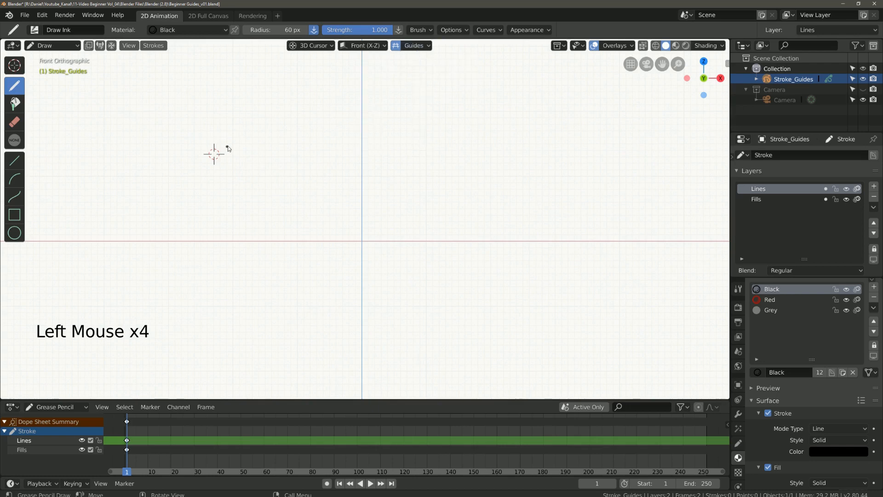
click(214, 153)
text(32)
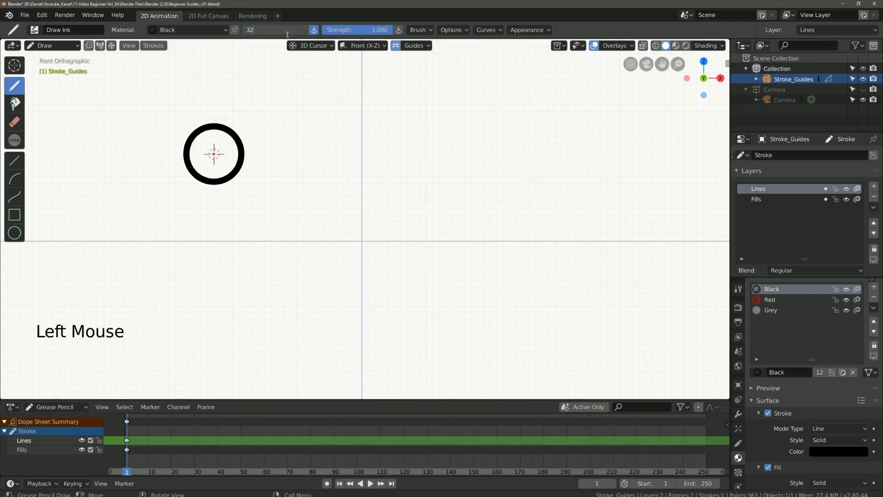
- Draw the left eye oval inside the head and move the 3D cursor to the face centre
key(ctrl+z)
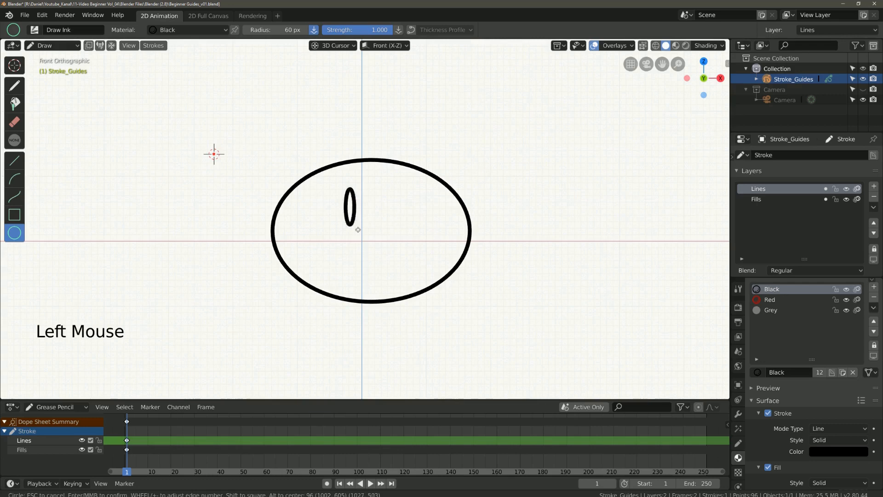
drag(392, 185, 392, 226)
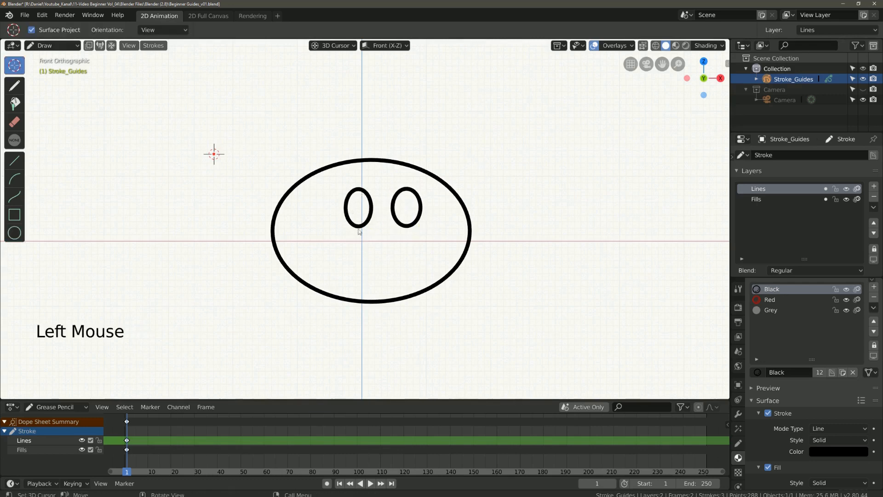
click(14, 85)
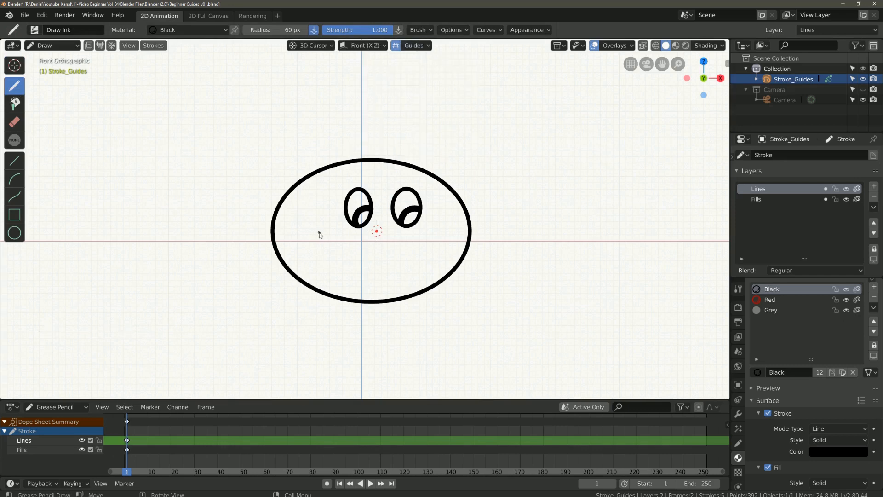
- Draw the smile and an ear guided around the face centre
drag(327, 242, 425, 242)
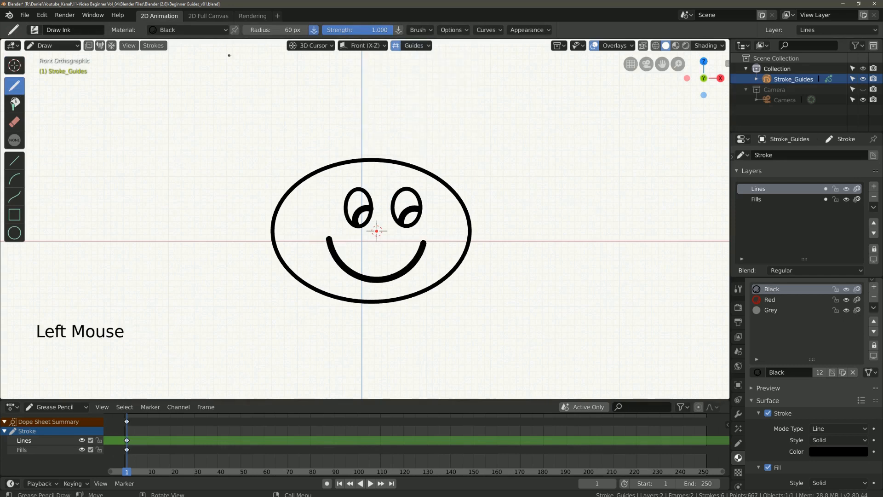
drag(462, 202, 472, 215)
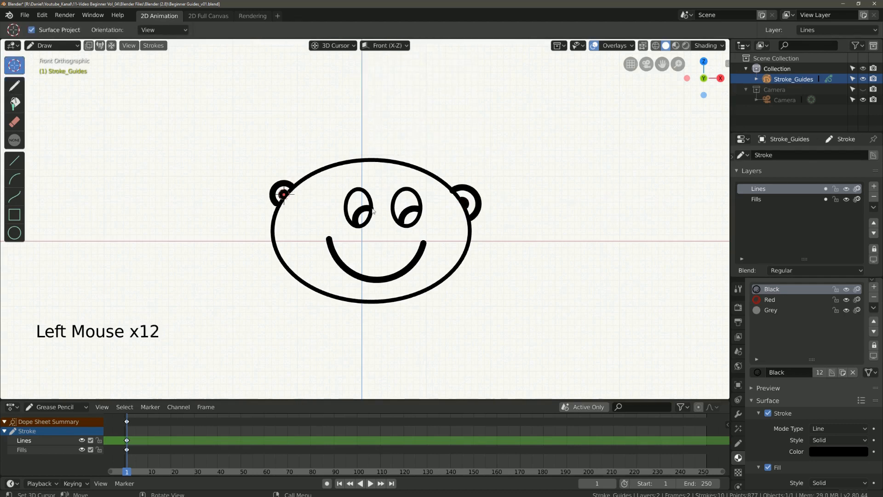
click(414, 46)
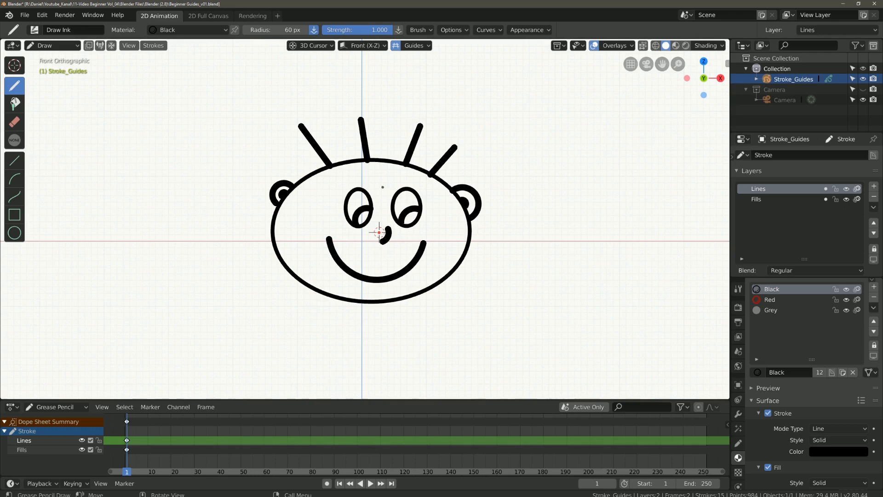
- In Object Mode add a cube mesh and drop it to the right of the face
scroll(down, 3)
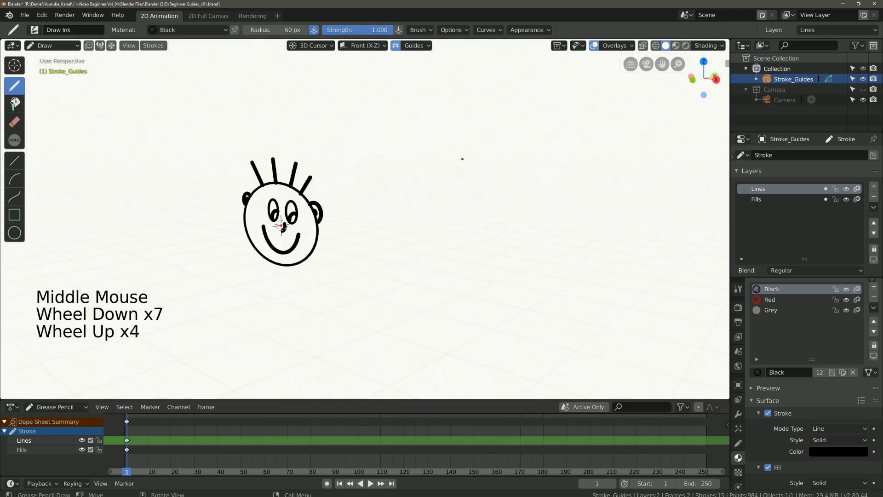
click(51, 46)
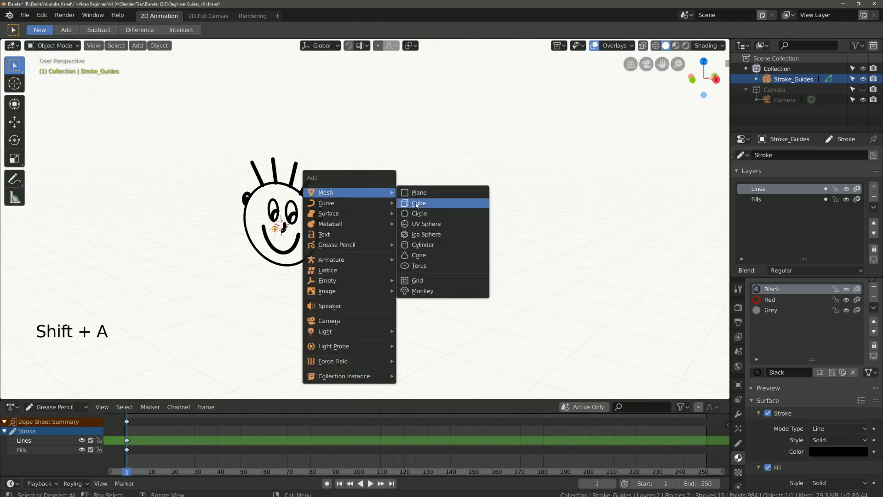
click(420, 202)
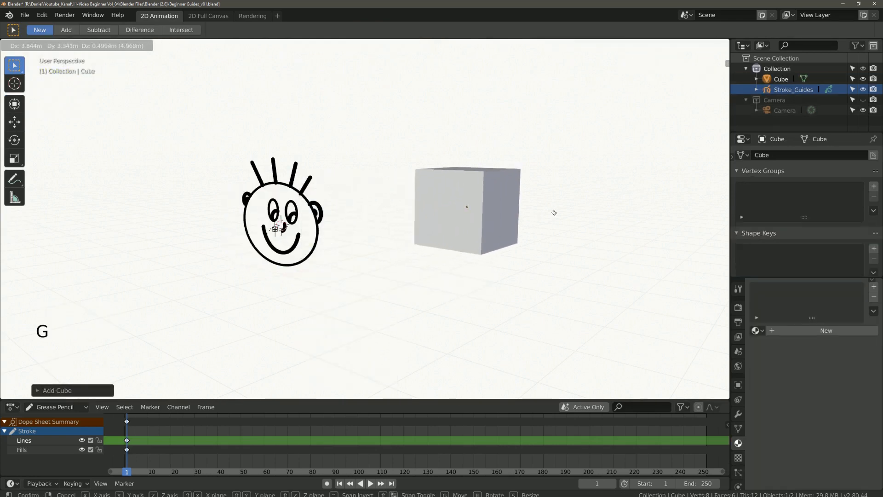
click(473, 206)
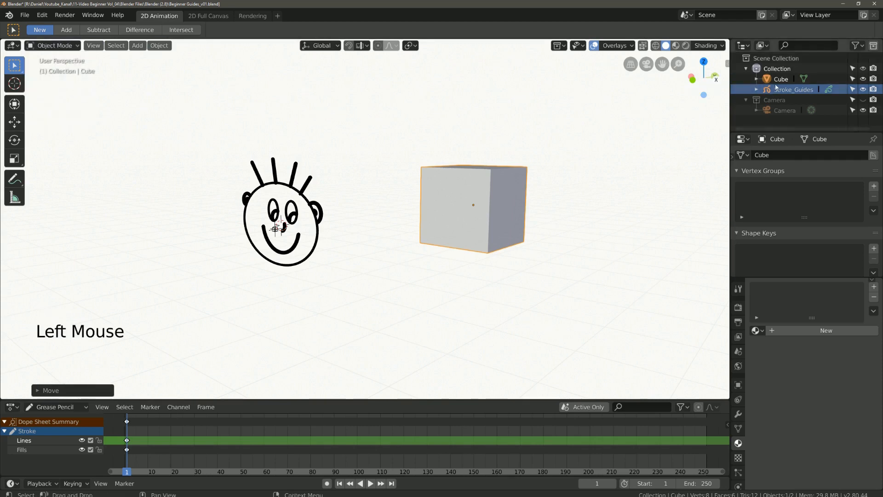
- Return Stroke_Guides to Draw mode with the guide Reference Point set to Cursor
click(53, 46)
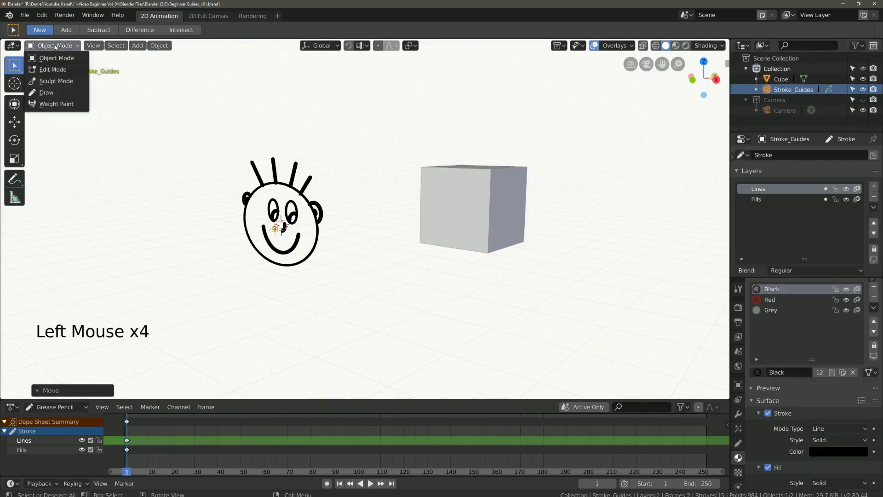
click(46, 92)
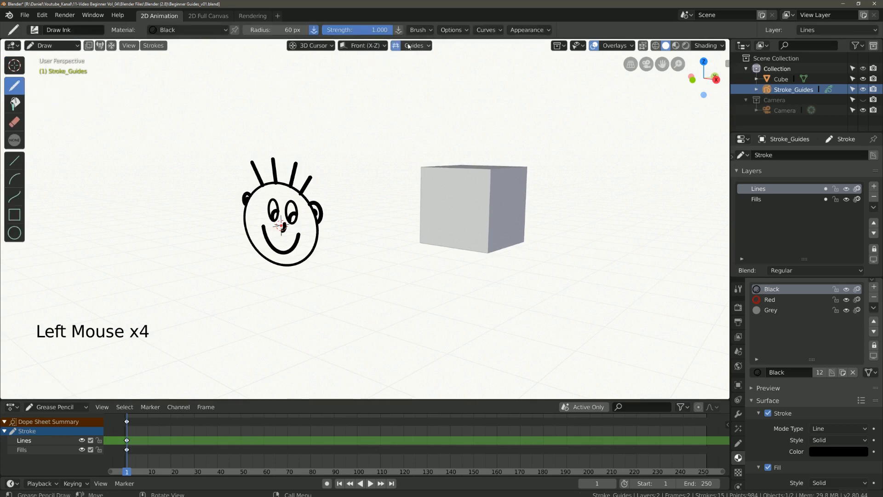
click(413, 46)
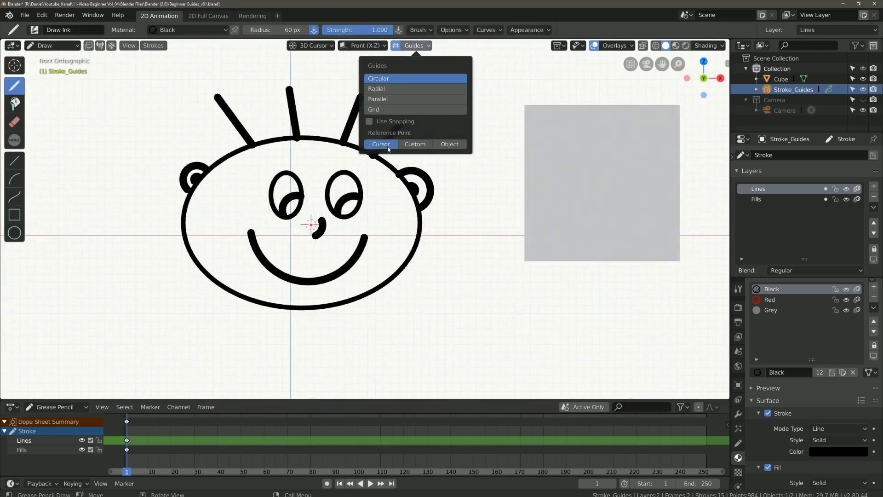
click(449, 143)
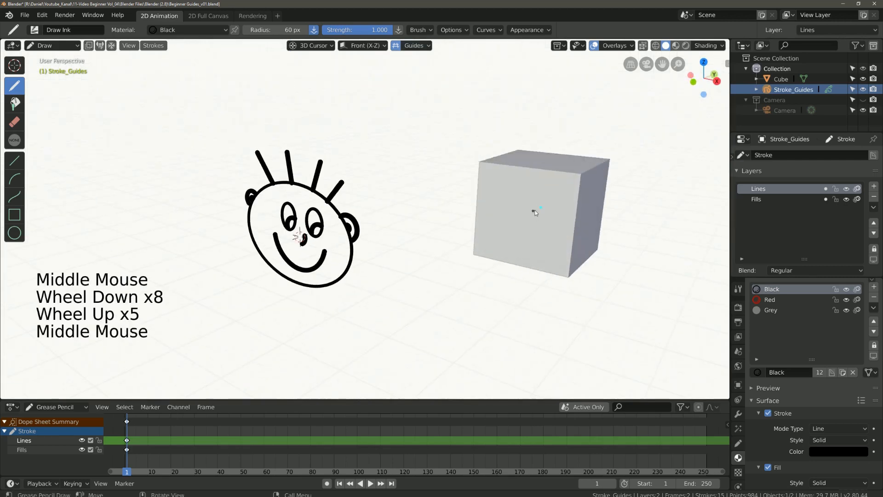
click(413, 46)
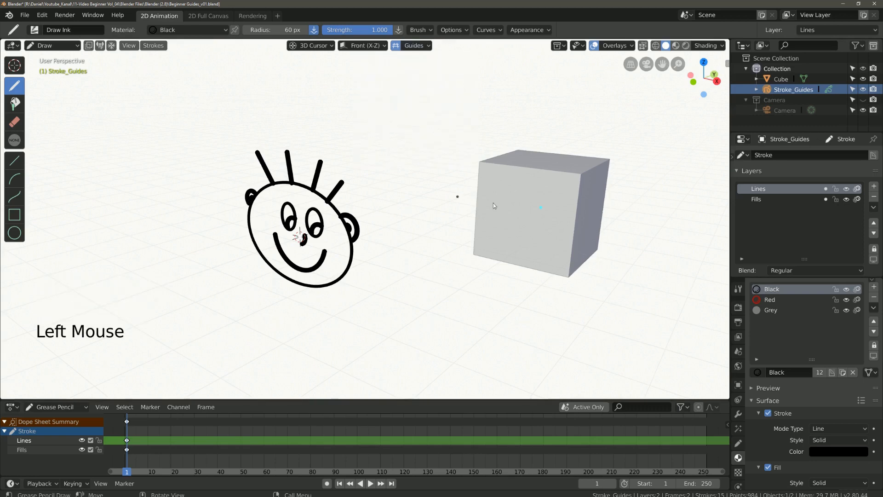
- Draw a small oval beside the face and set the drawing plane to View
drag(515, 218, 523, 231)
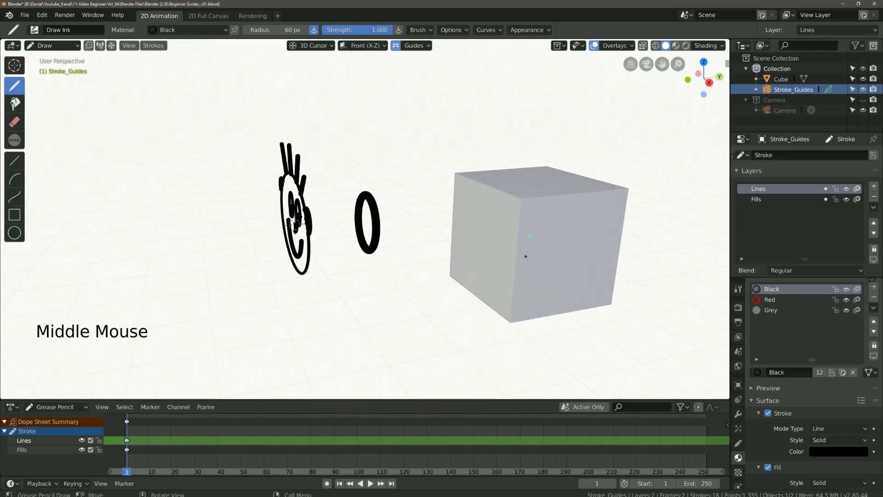
click(362, 46)
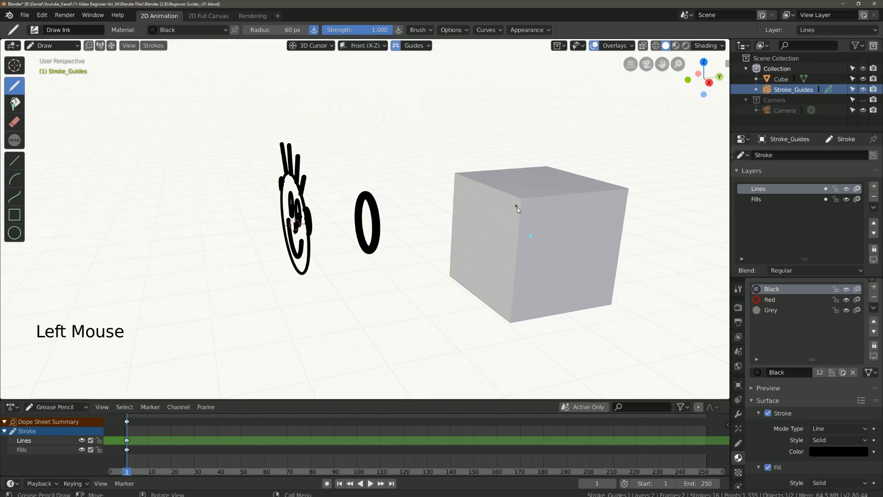
click(363, 46)
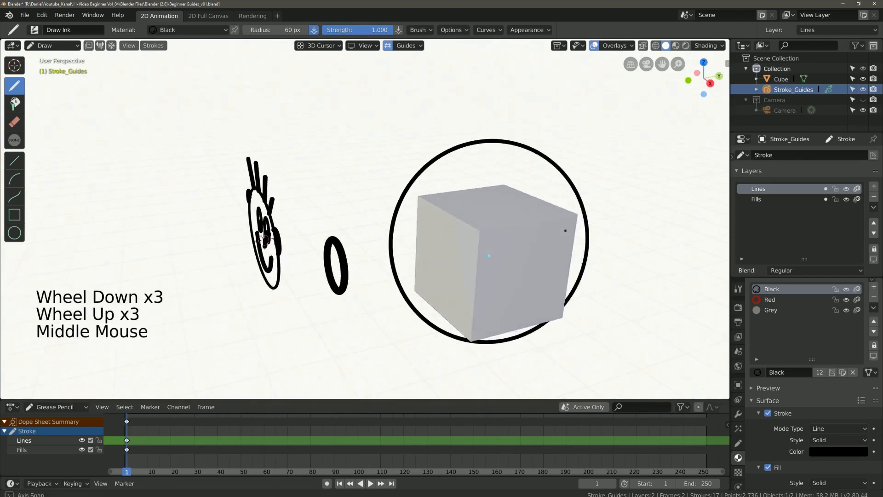
- Set Stroke Placement to Surface and draw hash marks onto the cube's faces
click(405, 46)
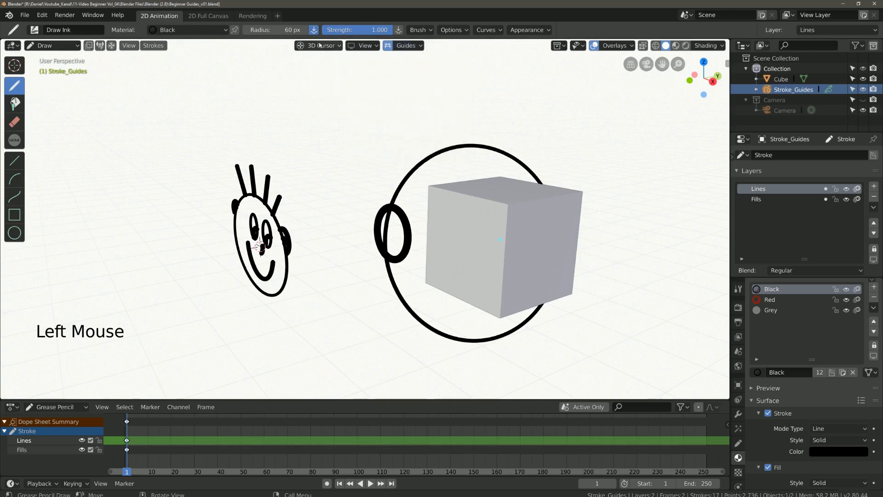
click(318, 46)
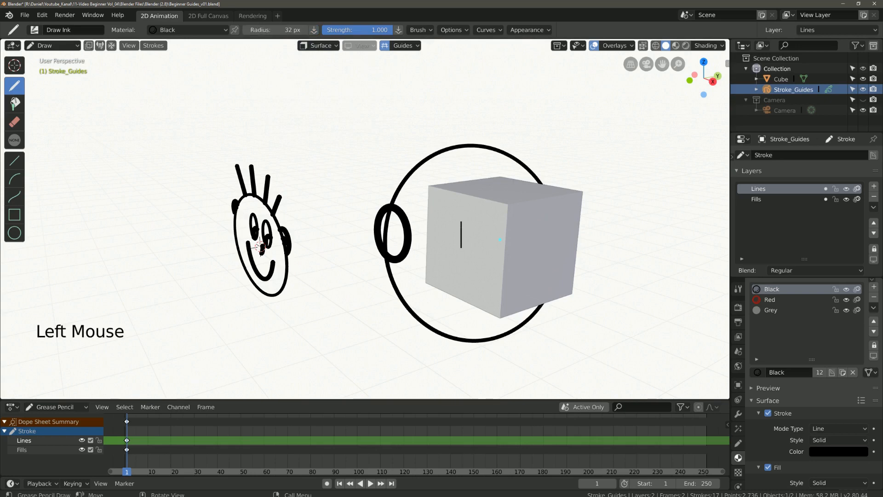
click(473, 237)
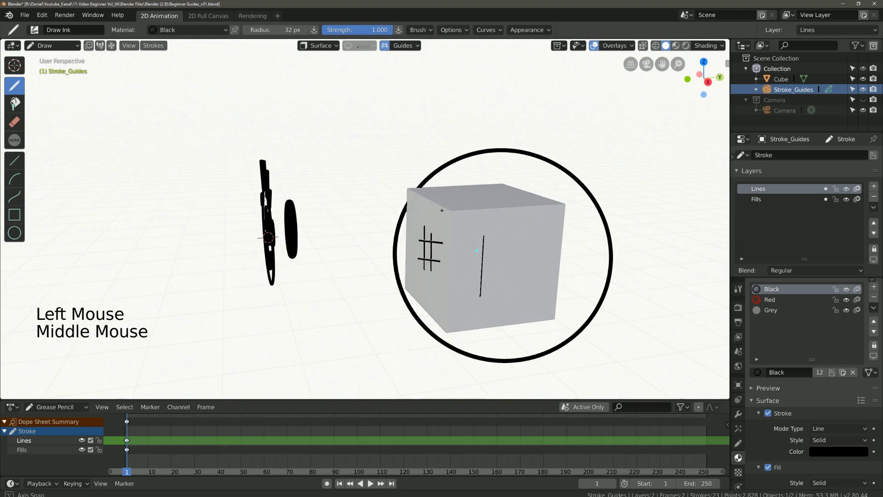
click(318, 46)
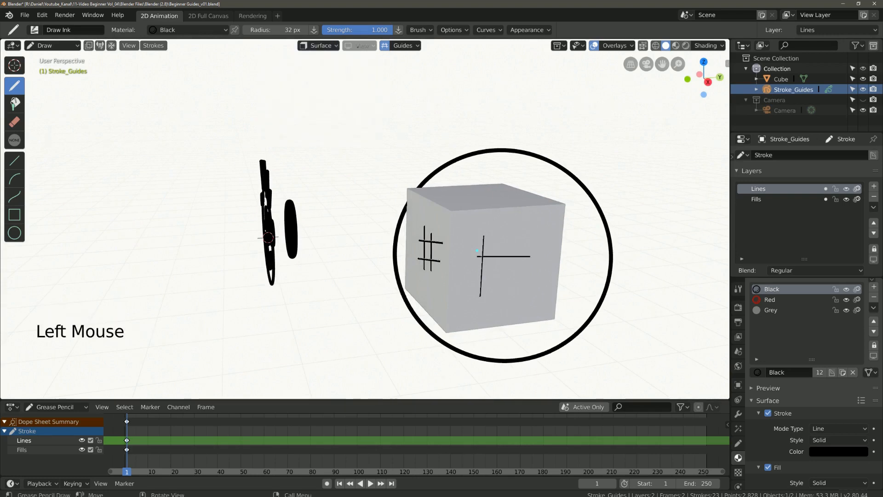
key(KP_3)
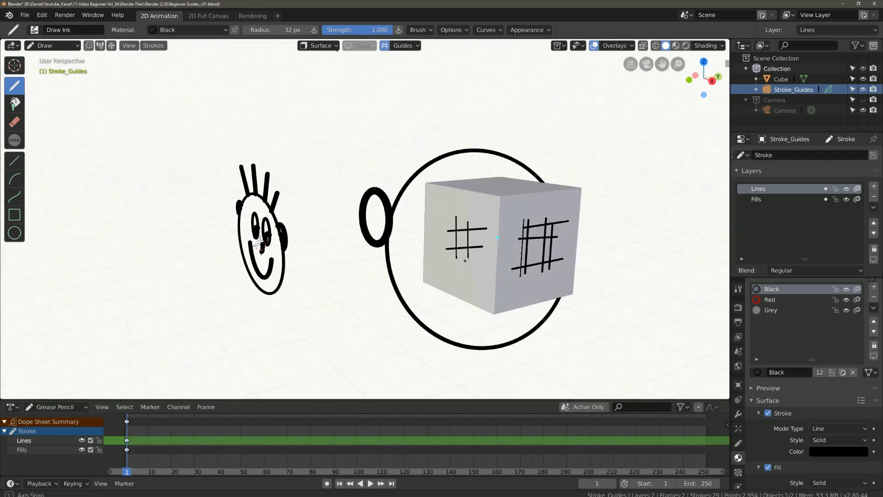
- Switch Stroke Placement back to 3D Cursor after the surface strokes
click(318, 46)
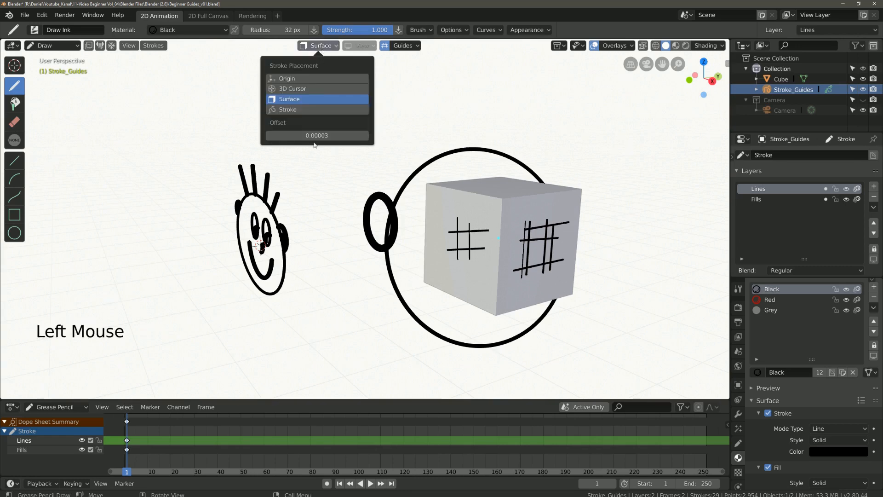
key(3)
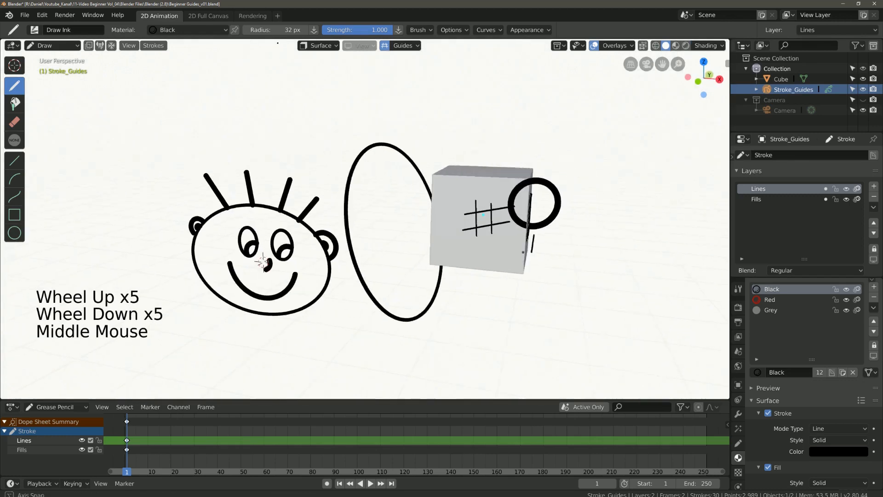
click(318, 46)
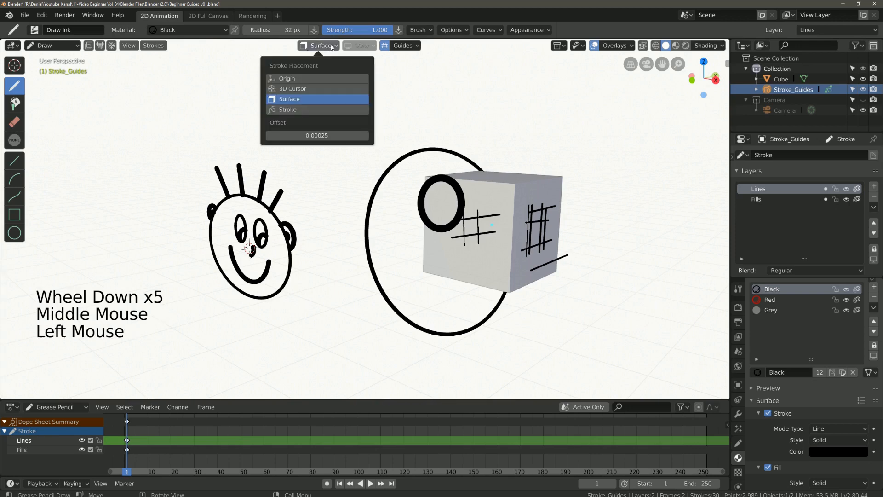
click(292, 89)
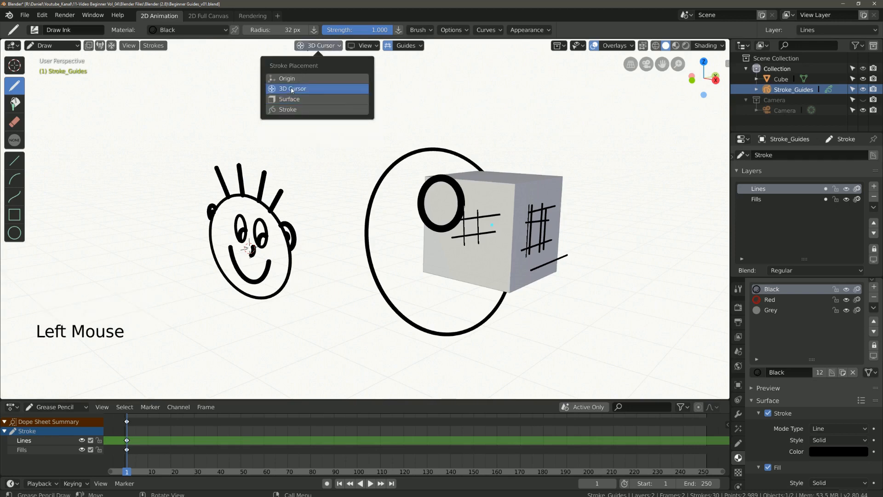
click(363, 46)
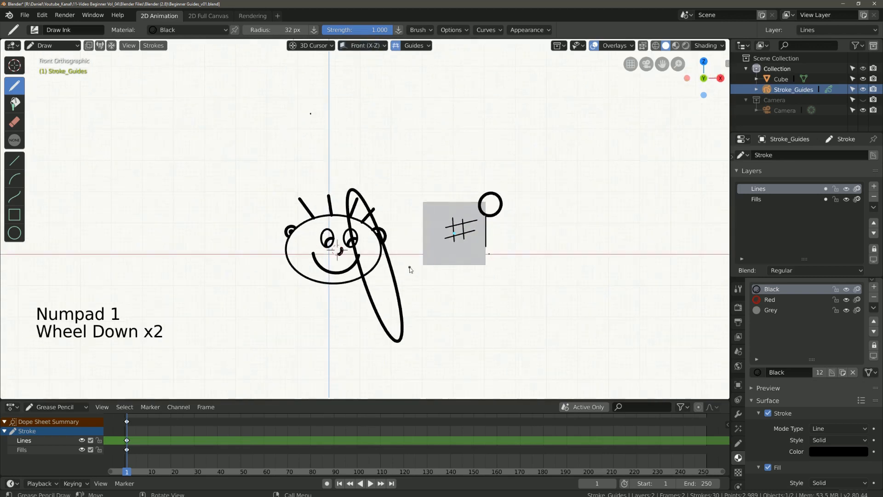
- Enable Use Snapping and choose the Radial guide type in the Guides popover
click(414, 46)
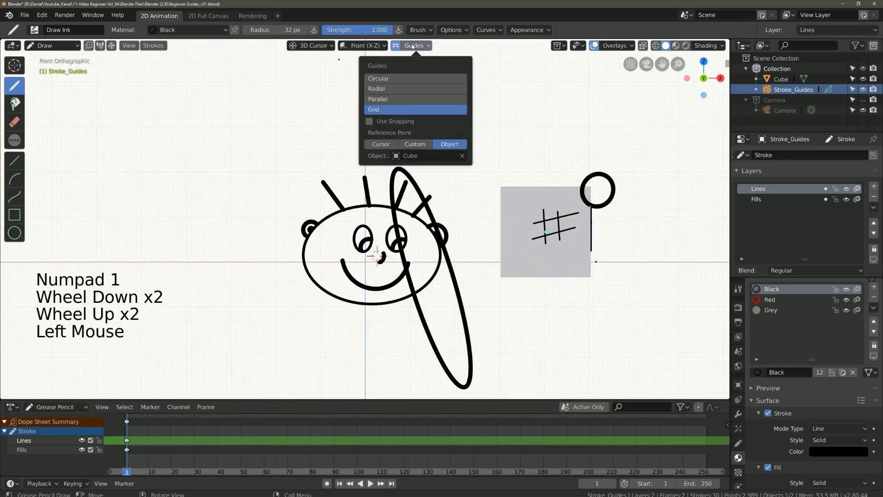
click(370, 121)
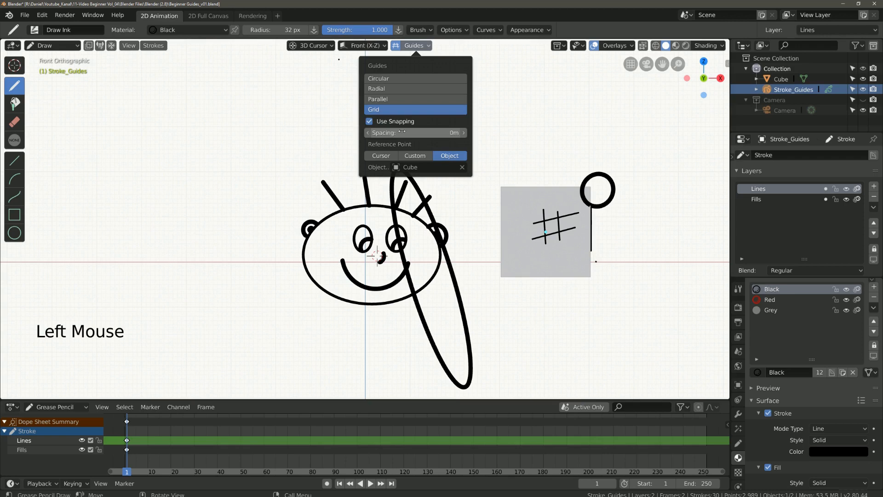
mouse_move(378, 78)
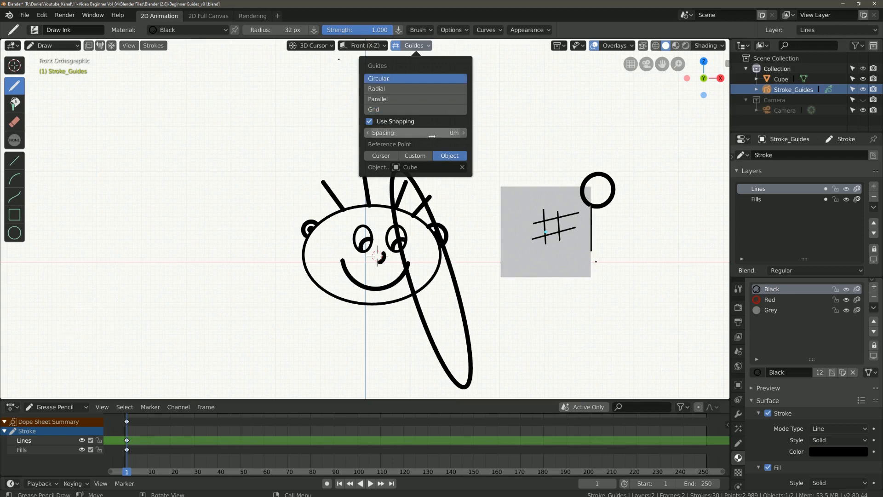
click(376, 89)
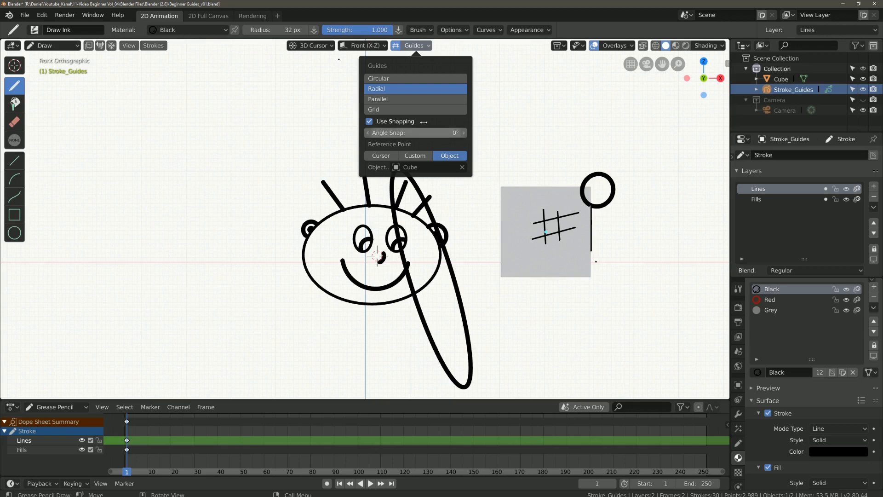
click(242, 229)
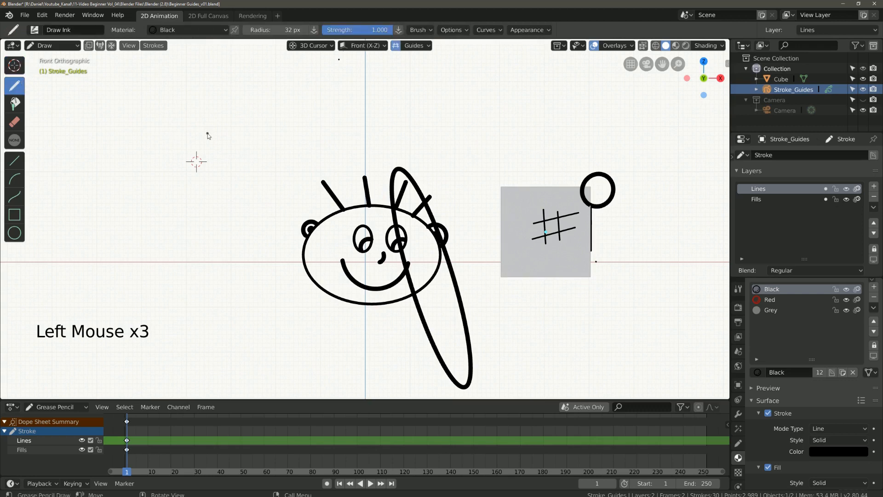
- Draw rays radiating from the 3D cursor with the Radial guide
click(414, 45)
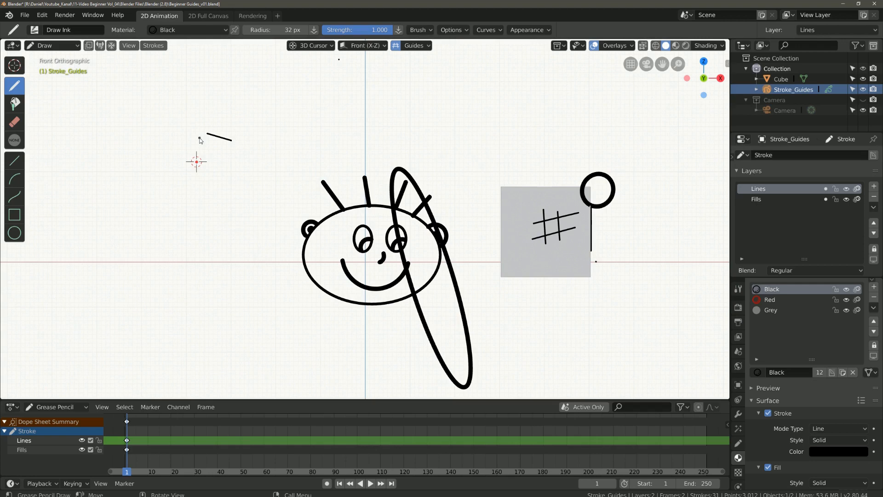
click(14, 121)
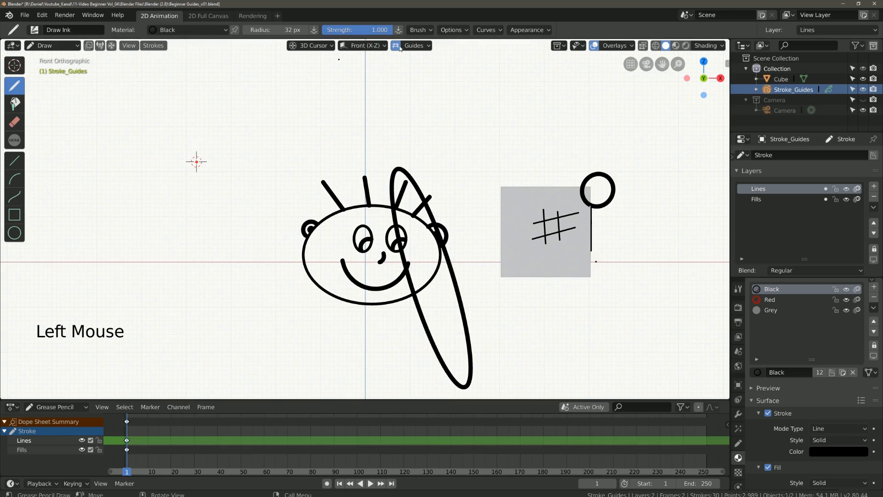
click(413, 45)
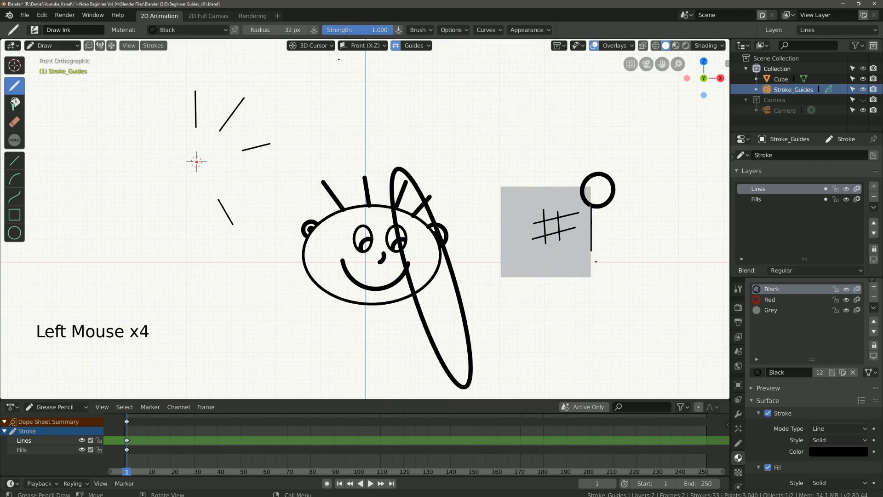
- Set Angle Snap to 45° and preview the Radial, Parallel and Grid guide types
click(414, 46)
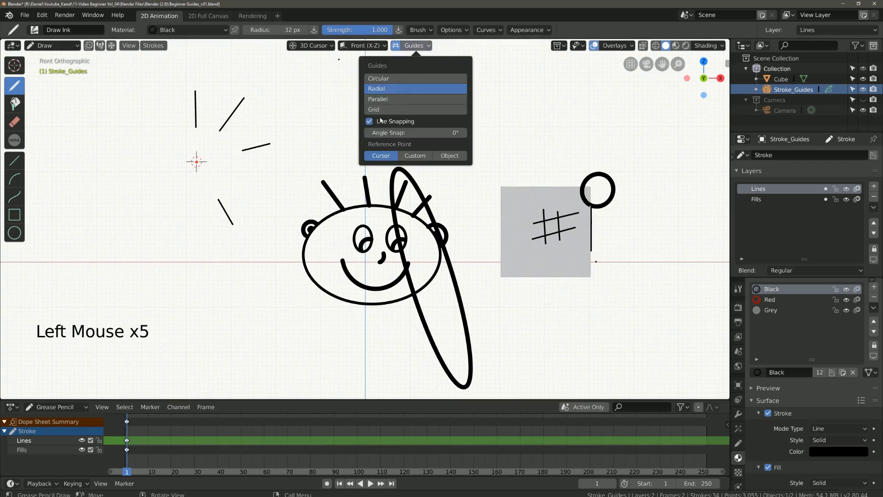
click(414, 132)
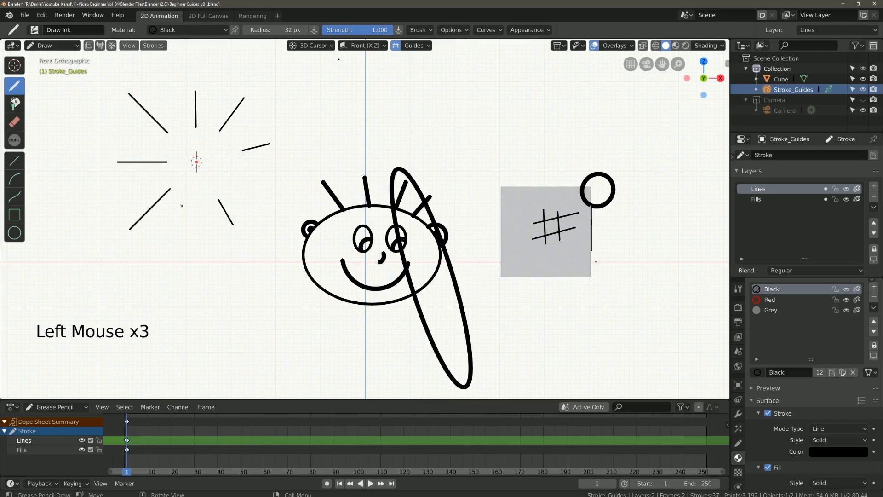
click(414, 46)
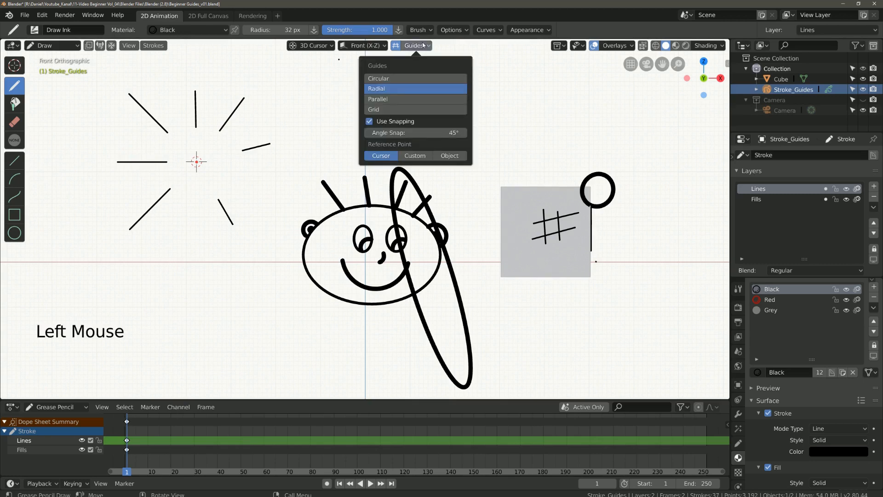
mouse_move(378, 99)
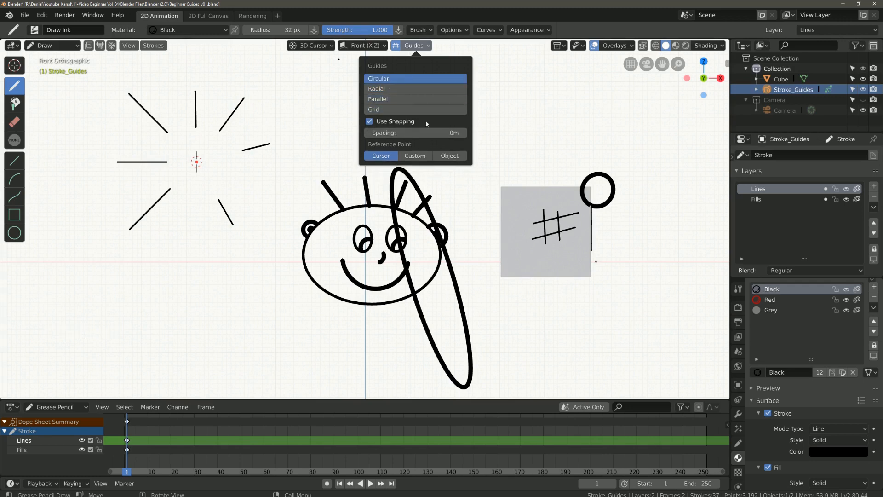
click(376, 88)
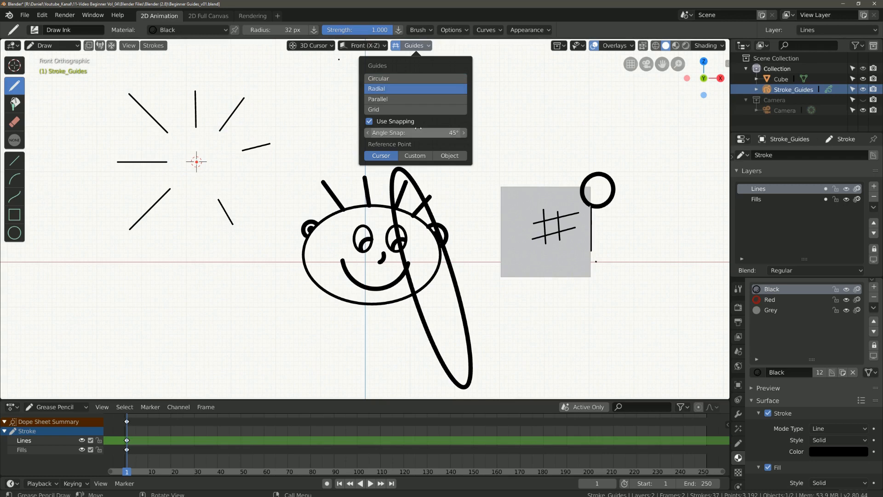
click(378, 98)
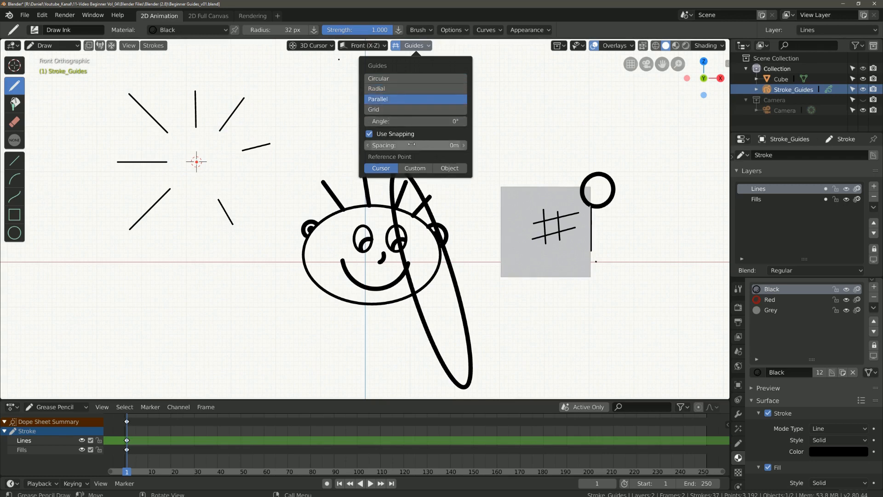
click(374, 110)
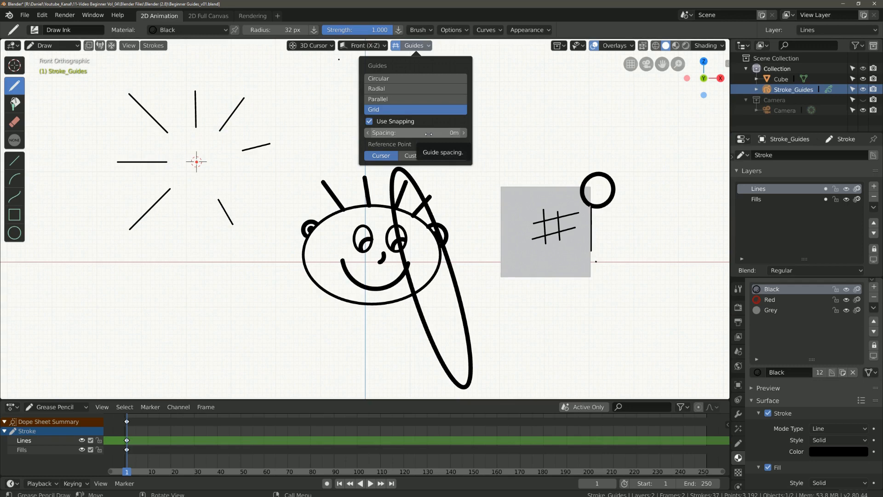
- Set the guide Reference Point to Custom and shift its Custom Location X leftward
click(410, 155)
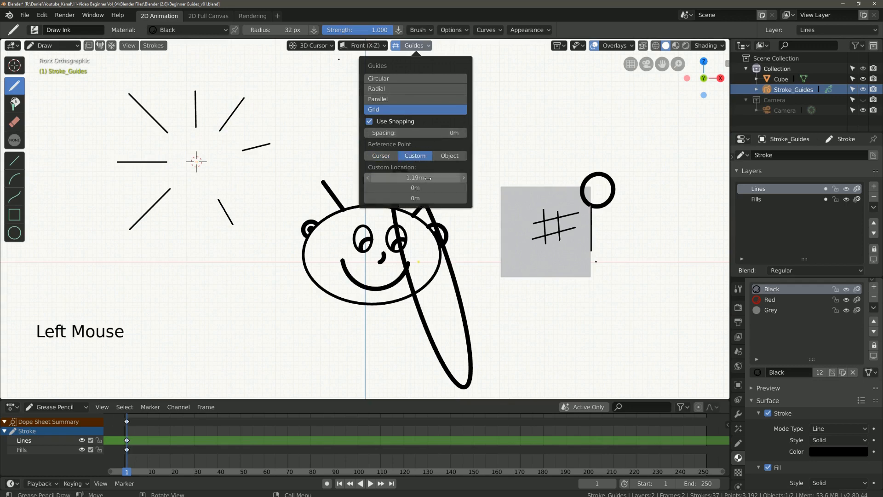
drag(417, 177, 366, 177)
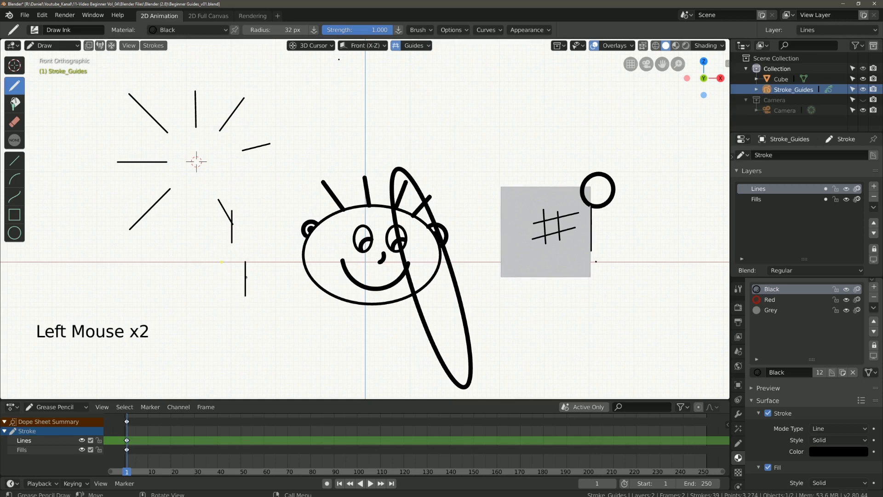
- Draw a burst of snapped radial strokes around the custom reference point
click(196, 275)
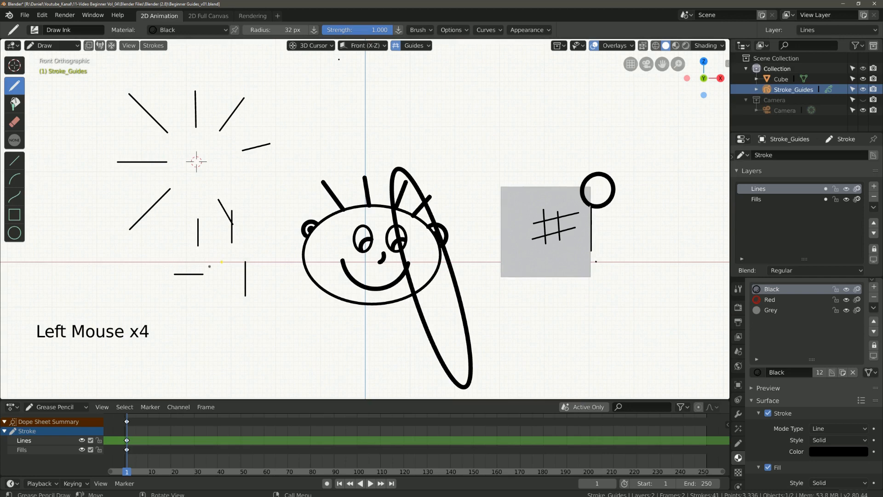
click(415, 46)
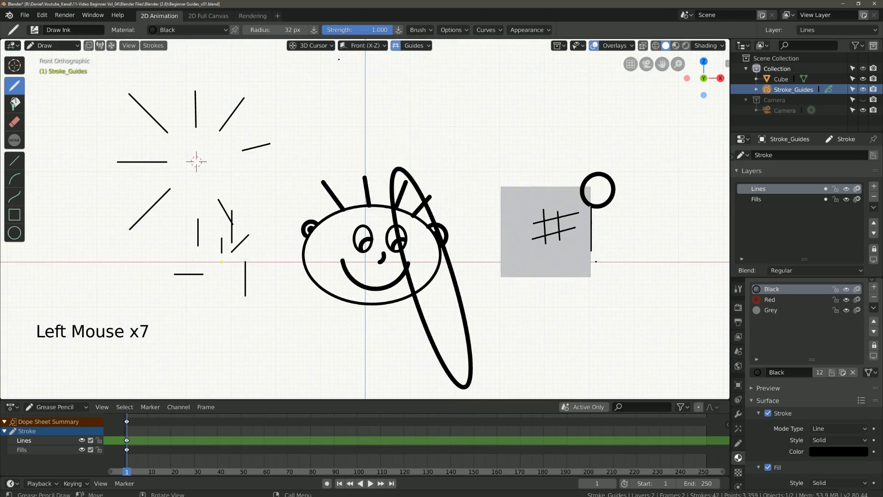
click(220, 247)
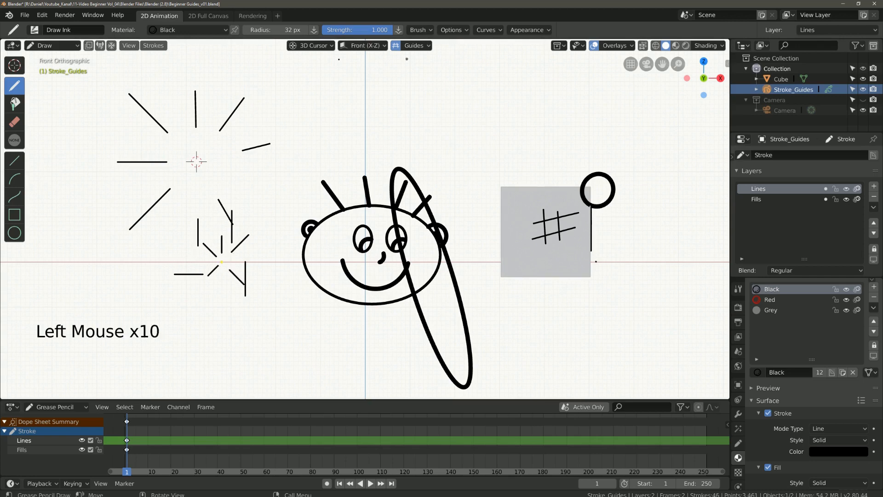
click(413, 46)
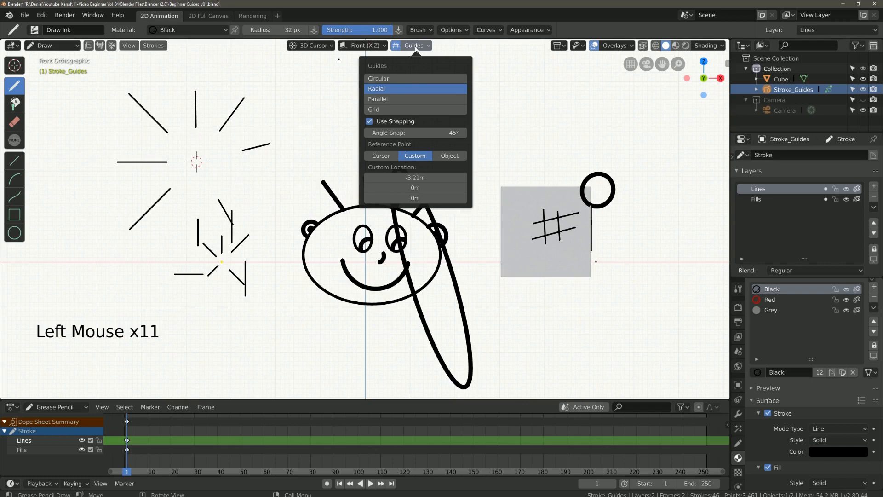
click(332, 150)
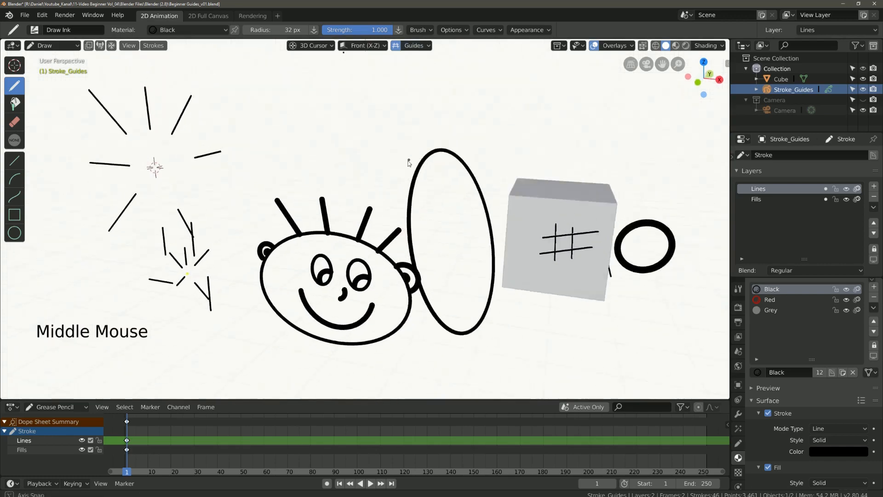
scroll(down, 3)
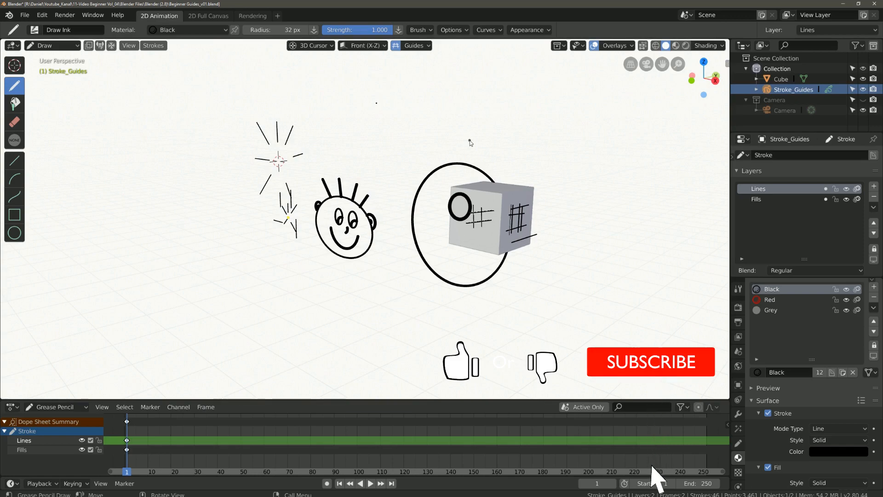
mouse_move(445, 111)
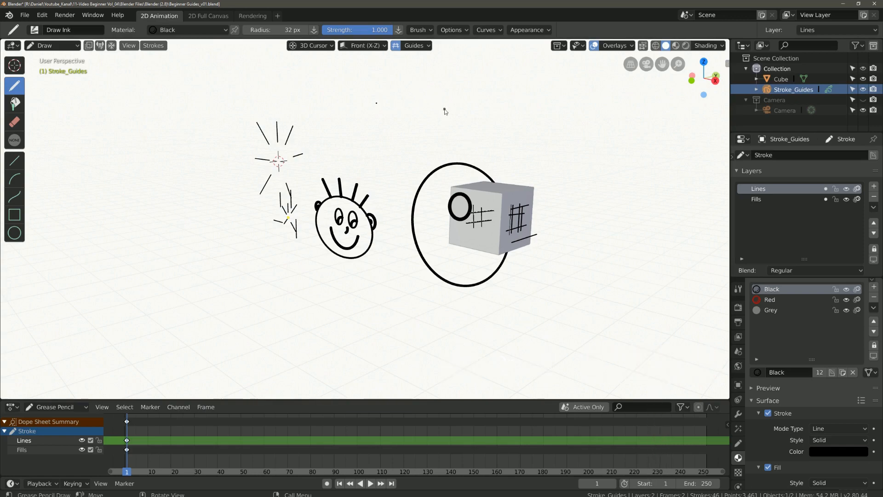